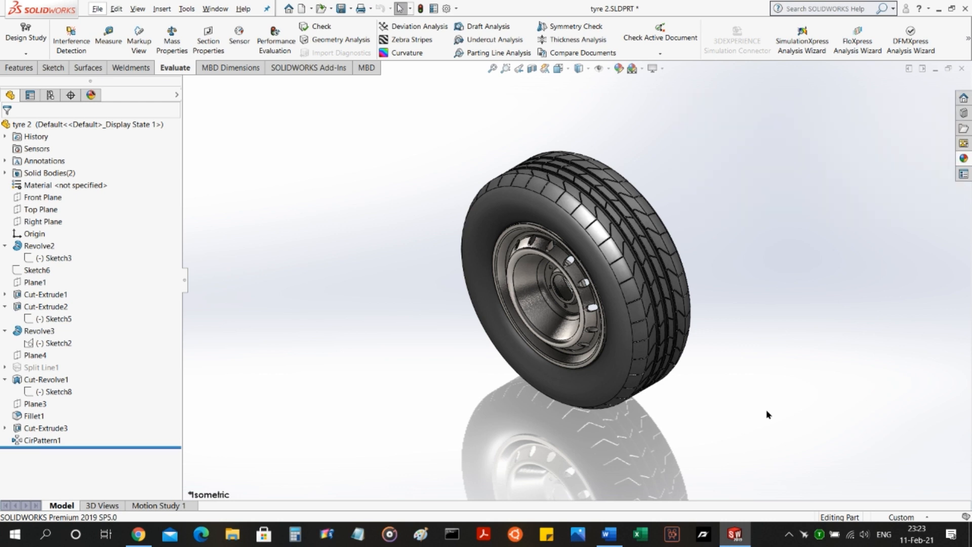
pyautogui.moveTo(764, 413)
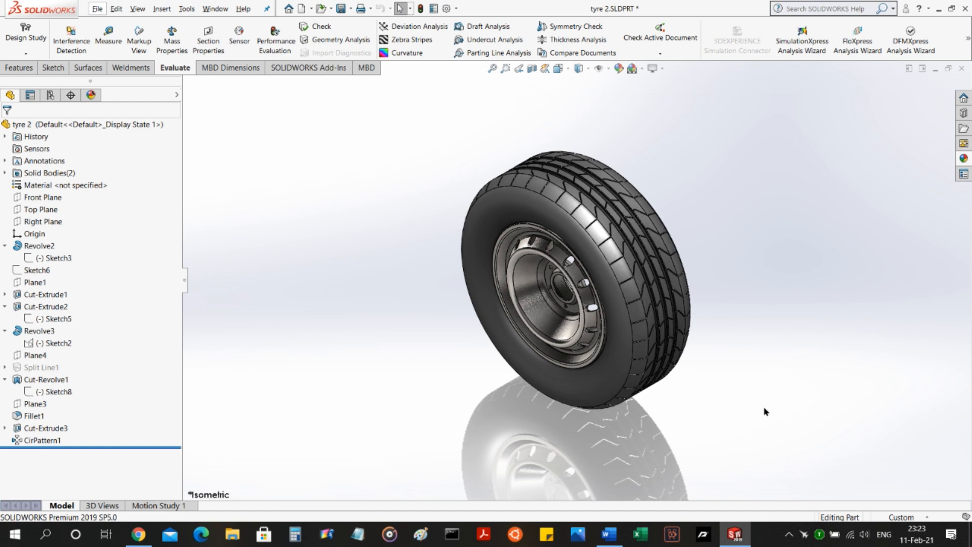
pyautogui.moveTo(711, 362)
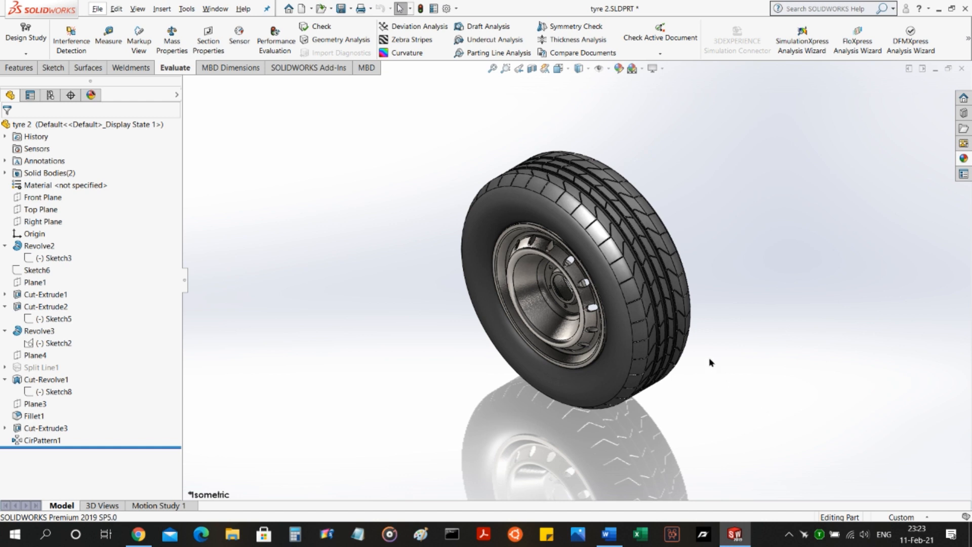
# Bring up the McPherson suspension document showing the 205/60 R15 reference tyre size.
pyautogui.click(607, 534)
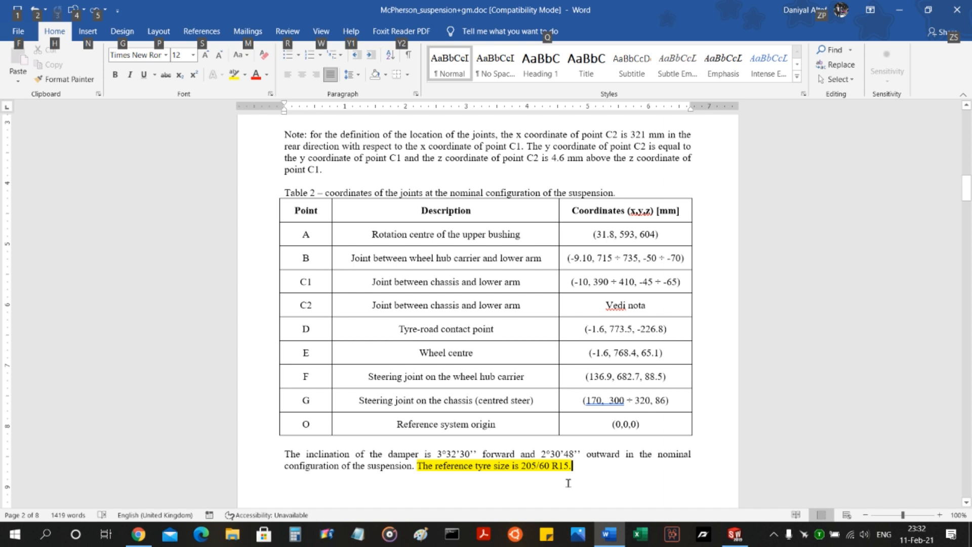
pyautogui.moveTo(577, 482)
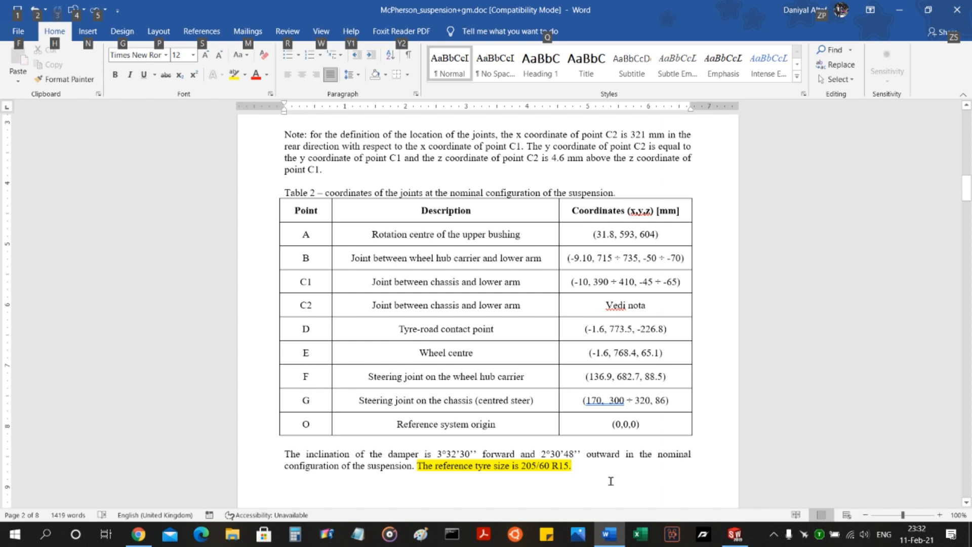
pyautogui.click(488, 476)
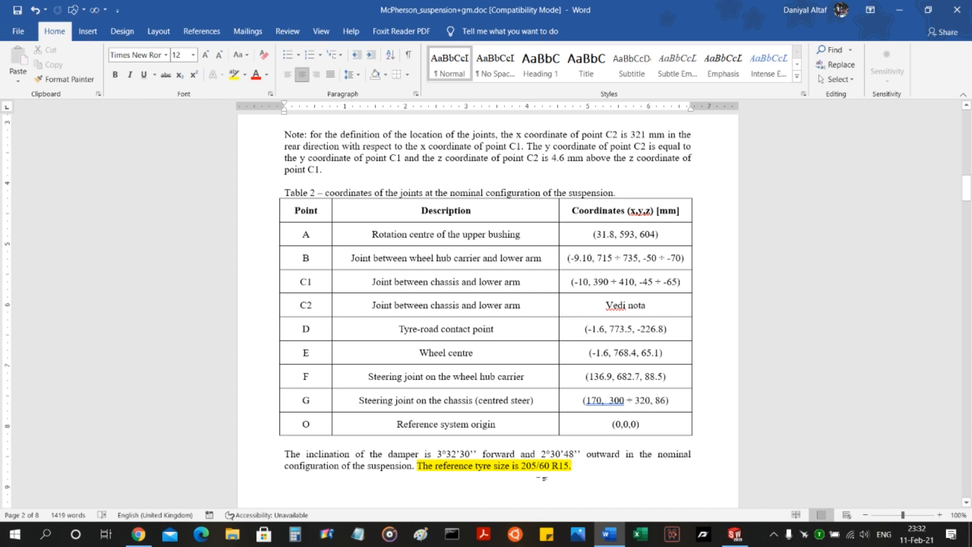
pyautogui.moveTo(557, 478)
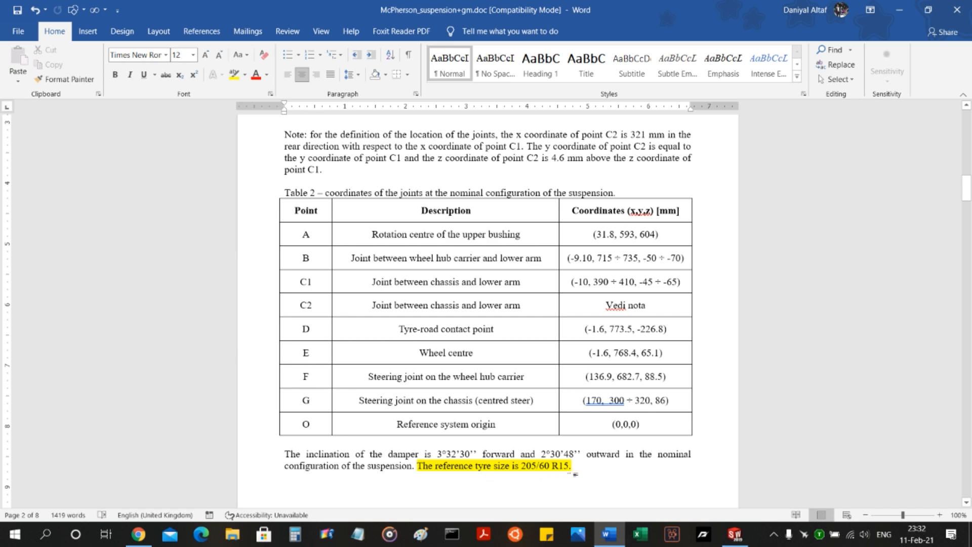
# Roll the wheel part's history back to just after Revolve2, leaving only the rim body.
pyautogui.click(734, 534)
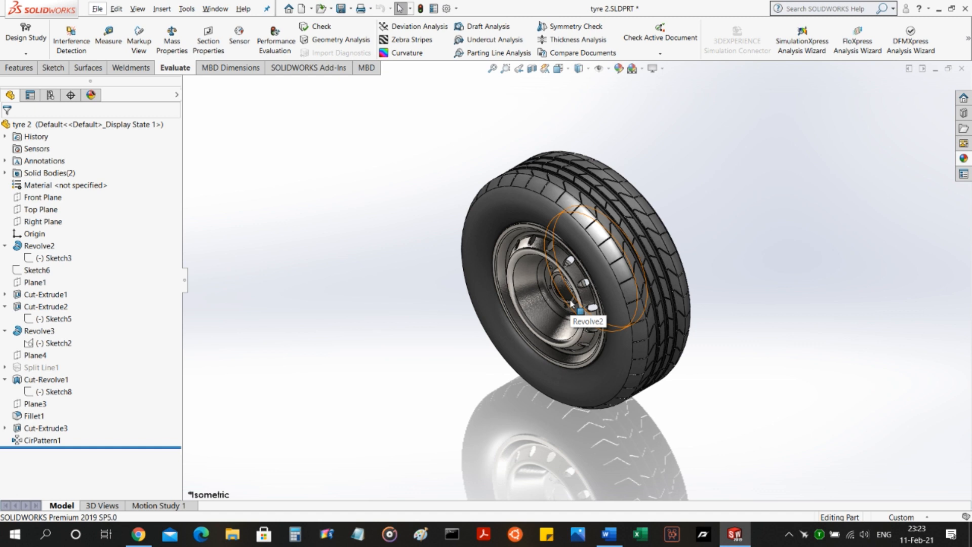
pyautogui.moveTo(458, 322)
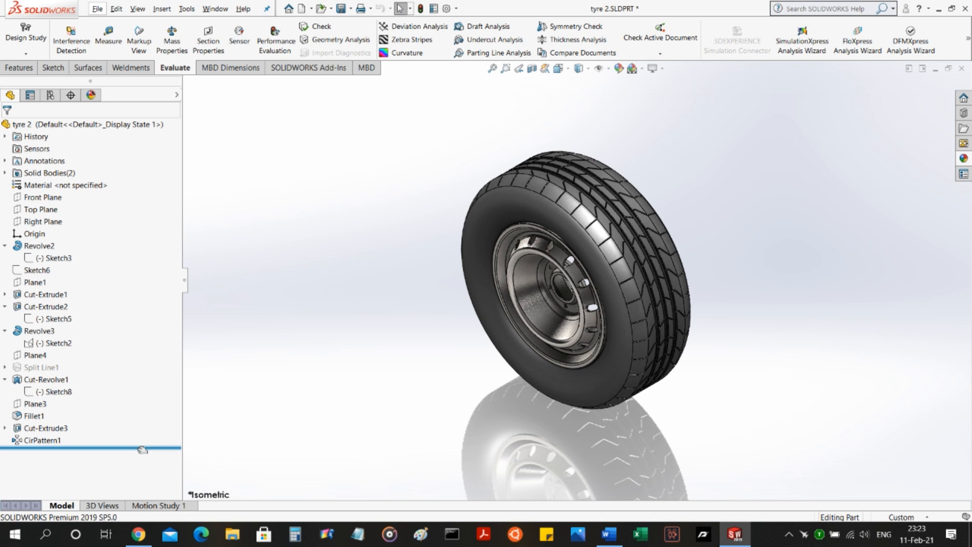
pyautogui.click(81, 123)
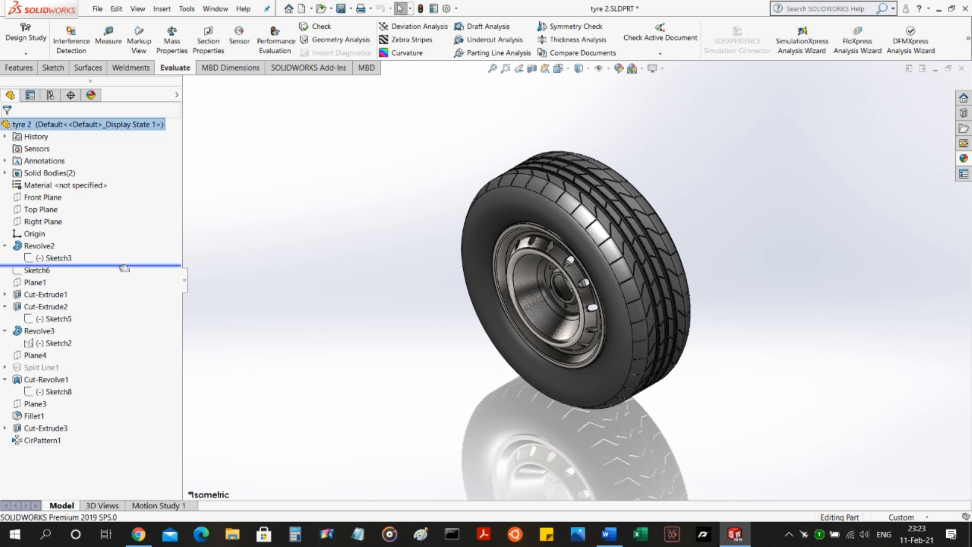
pyautogui.click(58, 258)
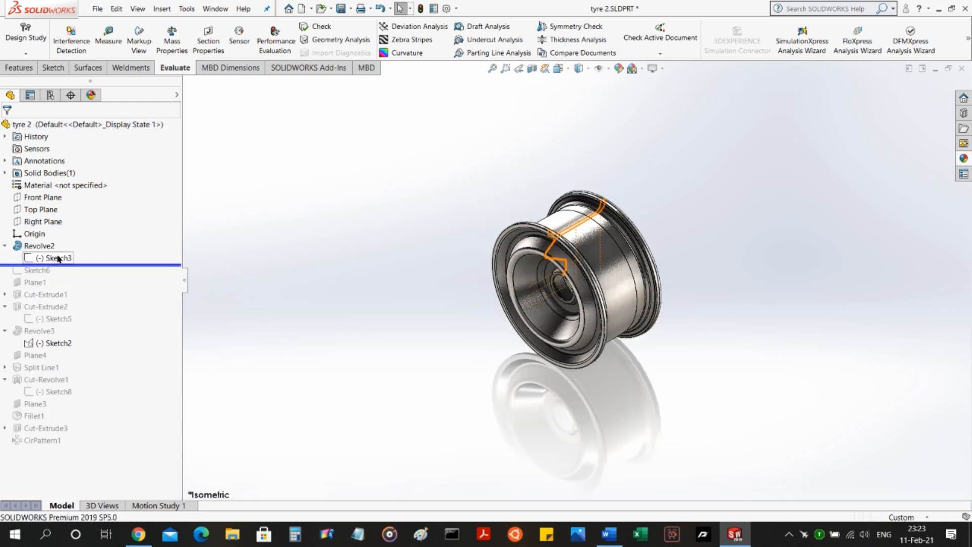
# Inspect the rim profile in Sketch3 and exit without changes.
pyautogui.doubleClick(60, 257)
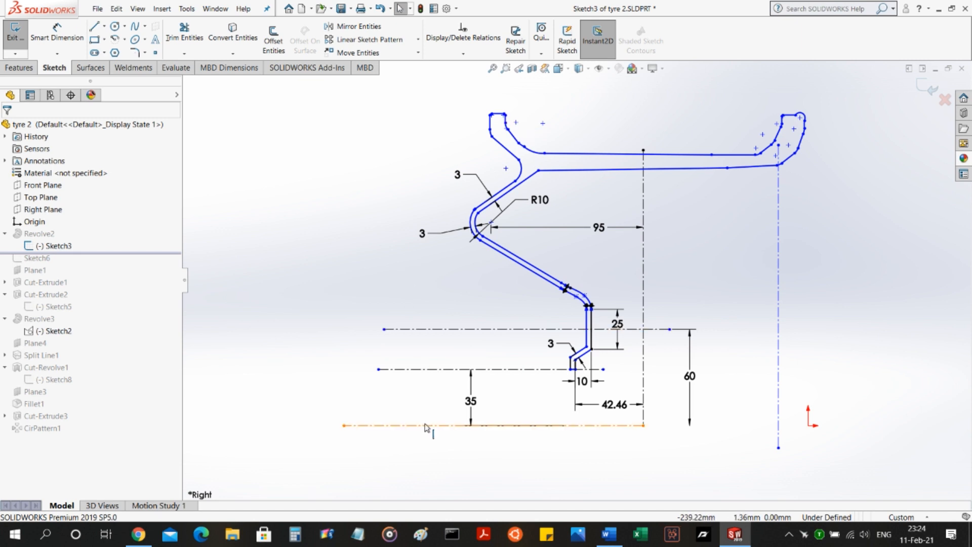
pyautogui.click(432, 426)
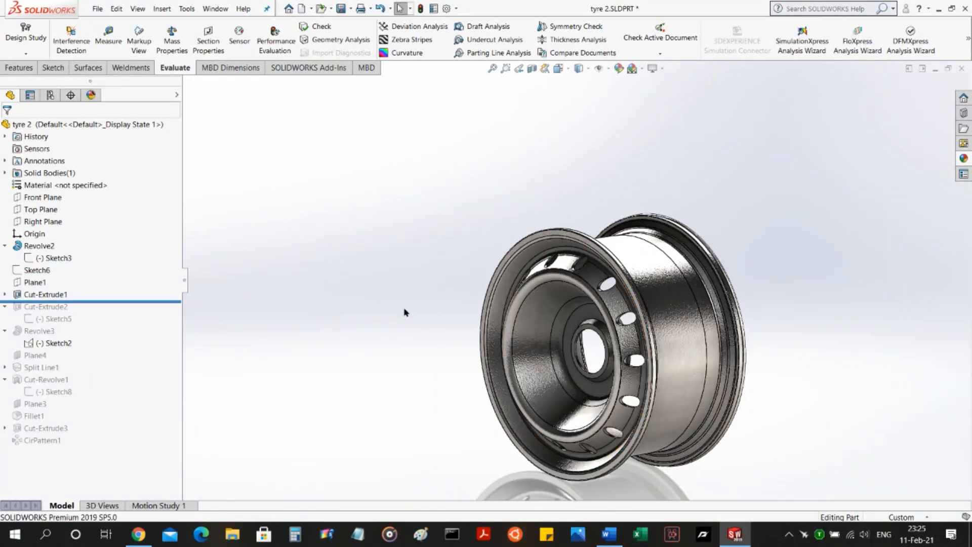
pyautogui.moveTo(74, 298)
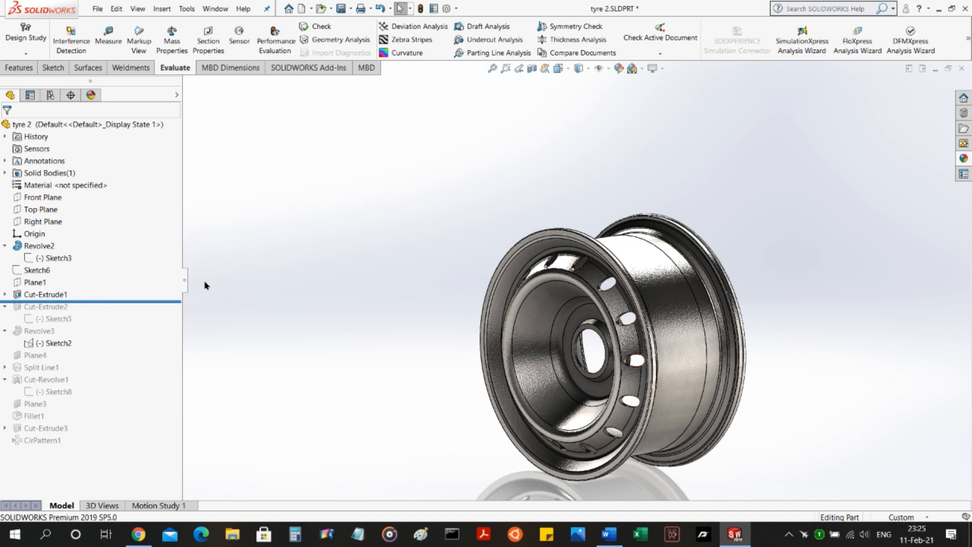
pyautogui.moveTo(208, 284)
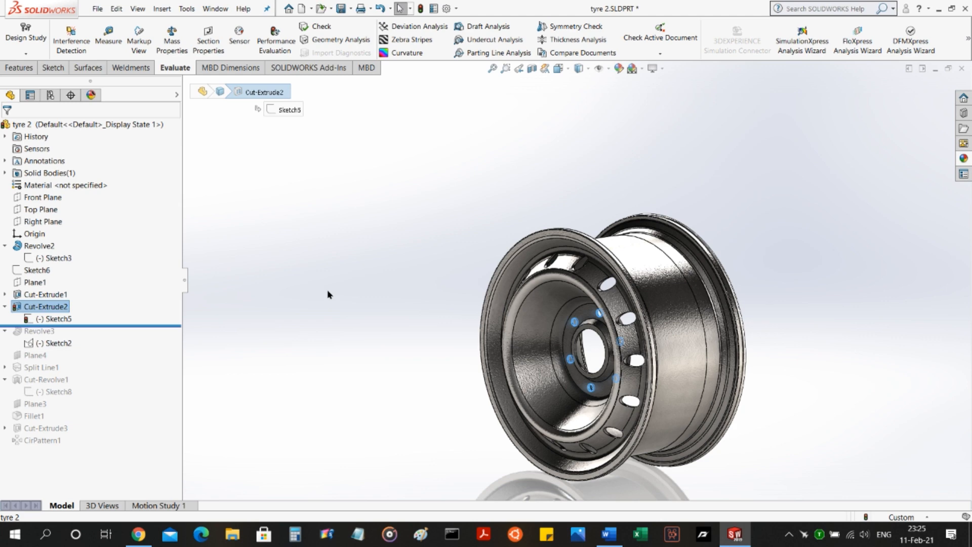
# Edit Sketch5 and locate the Ø12 bolt-hole circle above the hub.
pyautogui.click(45, 306)
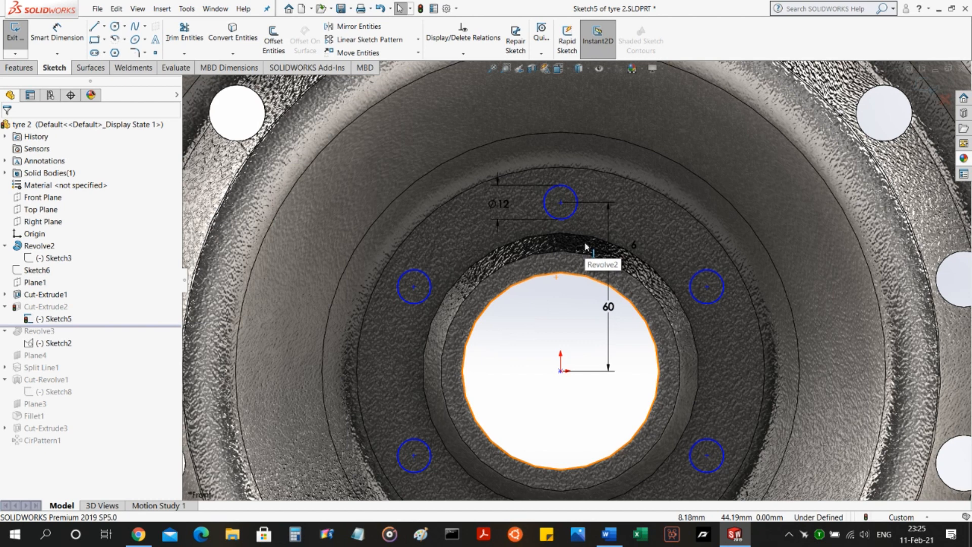
pyautogui.moveTo(565, 325)
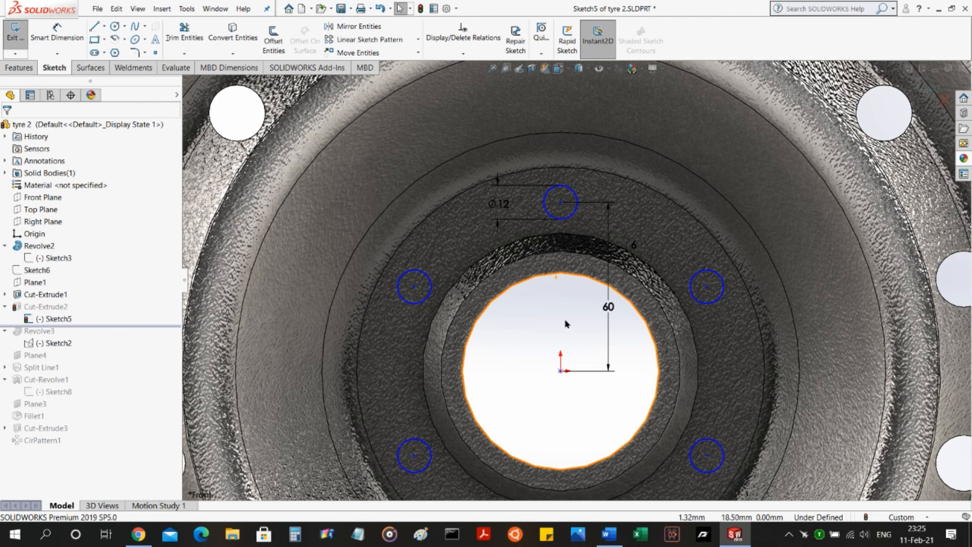
pyautogui.click(560, 202)
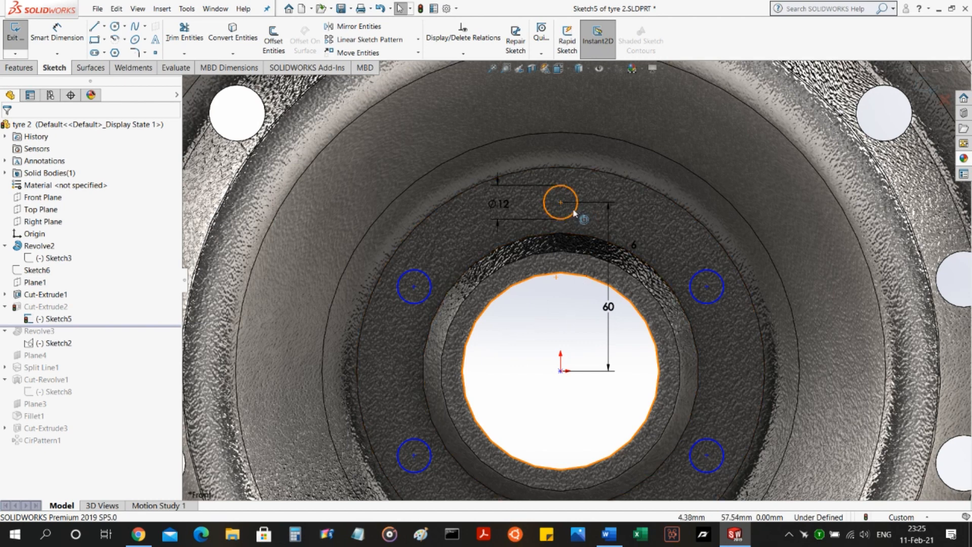
pyautogui.scroll(-3)
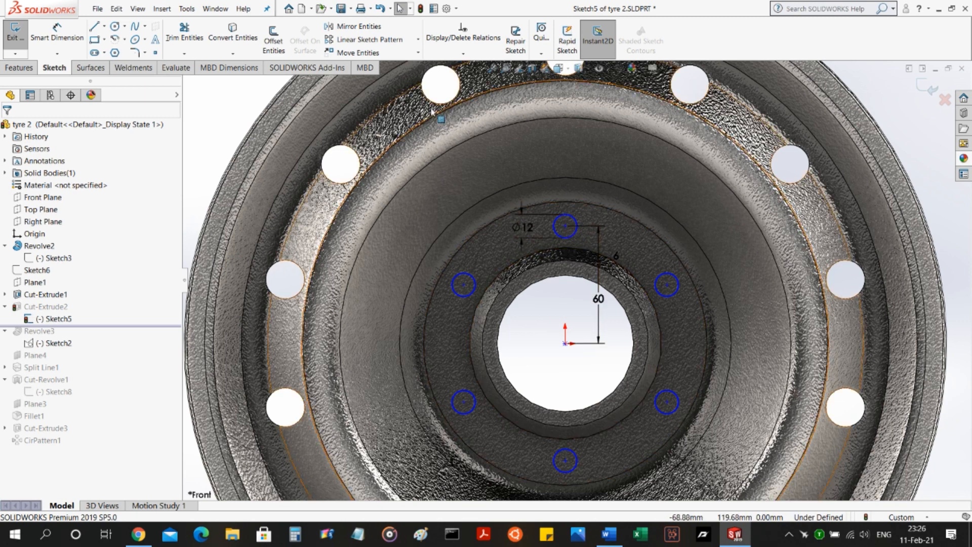
# Start a Circular Sketch Pattern of the top hole circle about the origin.
pyautogui.click(419, 40)
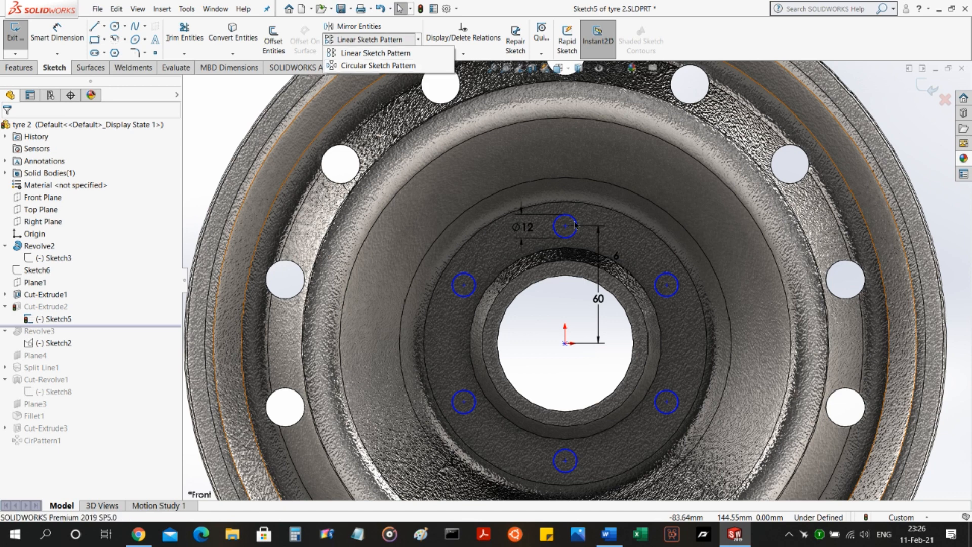
pyautogui.click(563, 225)
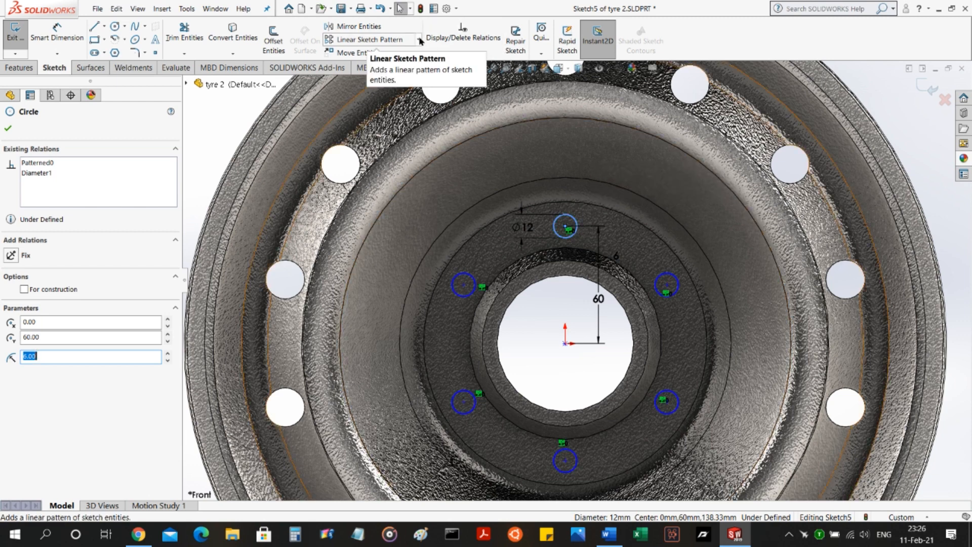
pyautogui.click(419, 40)
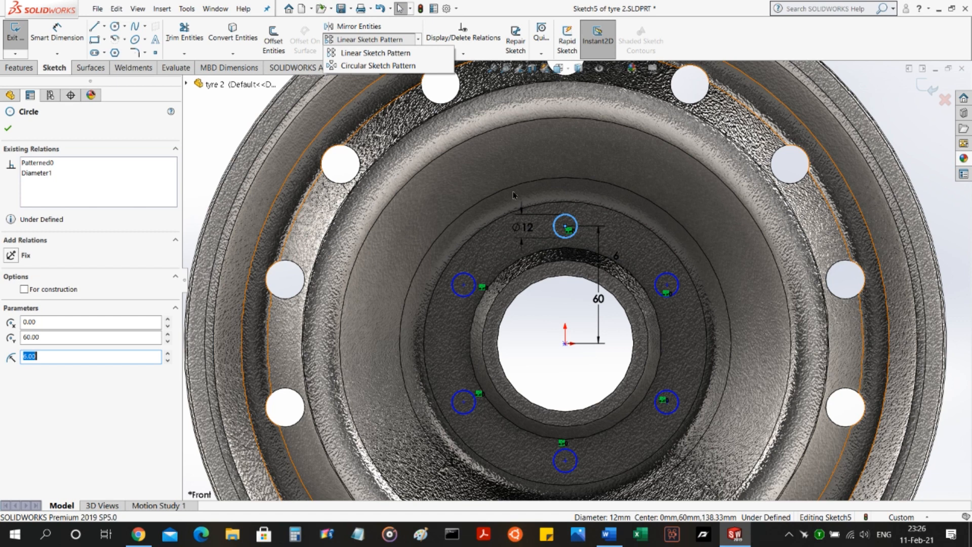
pyautogui.click(377, 66)
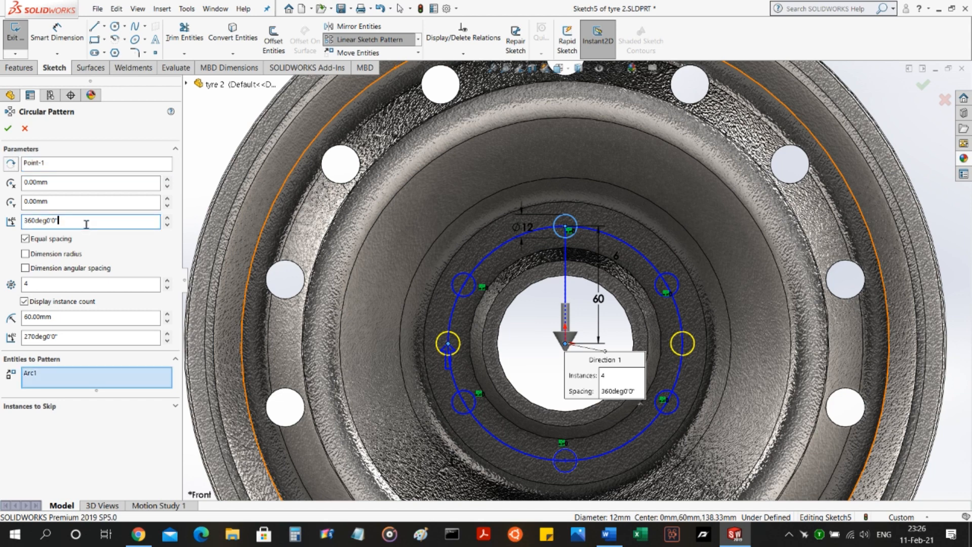
pyautogui.moveTo(44, 250)
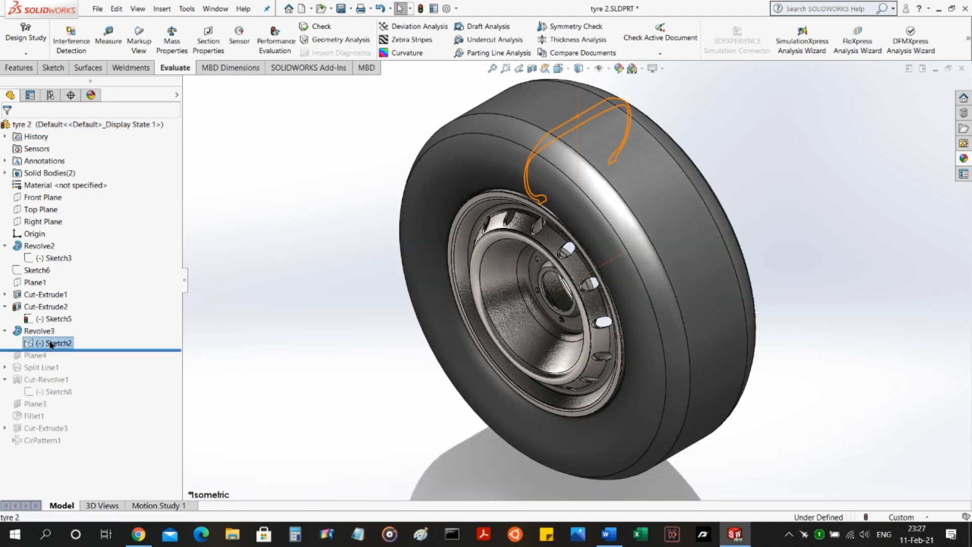
# Review the tire profile in Sketch2 ahead of the Cut-Revolve1 tread grooves.
pyautogui.doubleClick(59, 343)
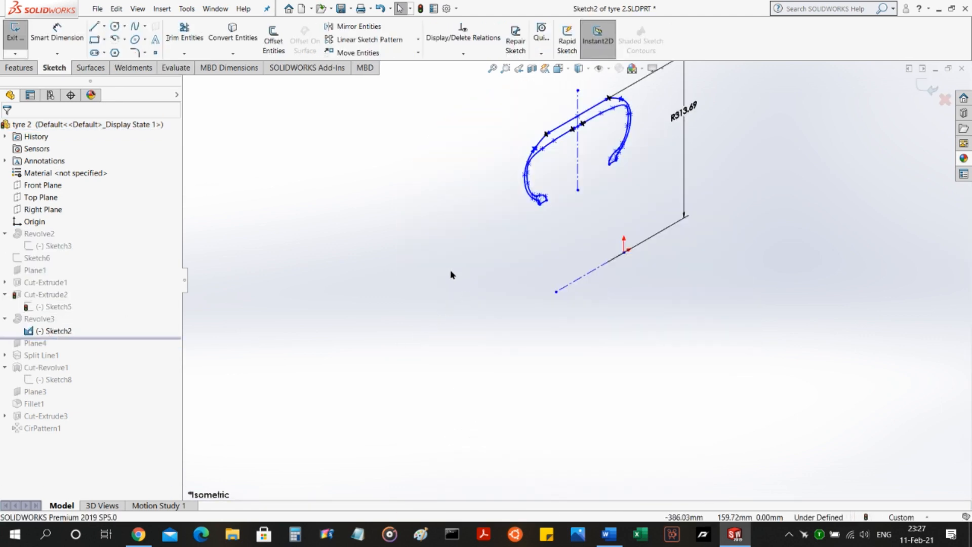
pyautogui.press('space')
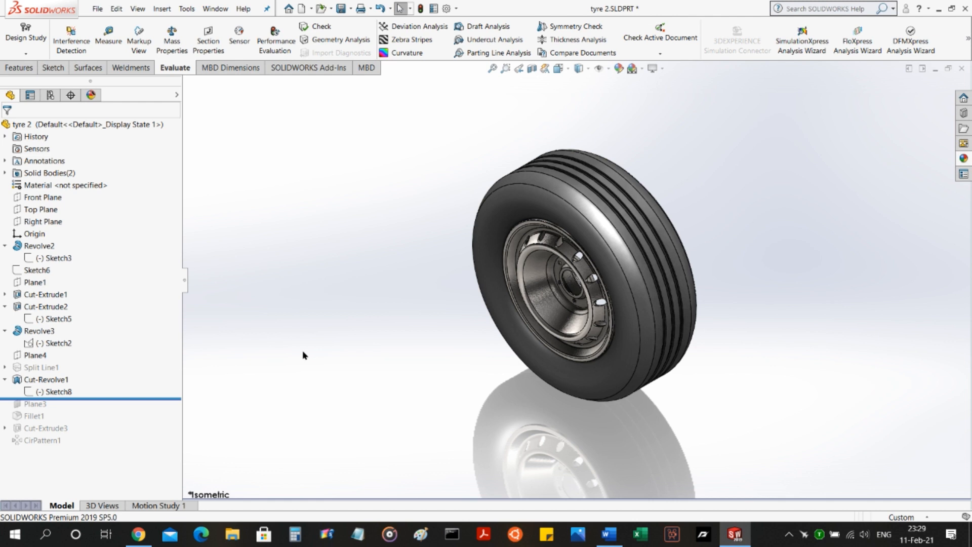
# Edit Sketch8 so the three groove slots are 10 mm wide and 2 mm deep, then exit.
pyautogui.click(56, 390)
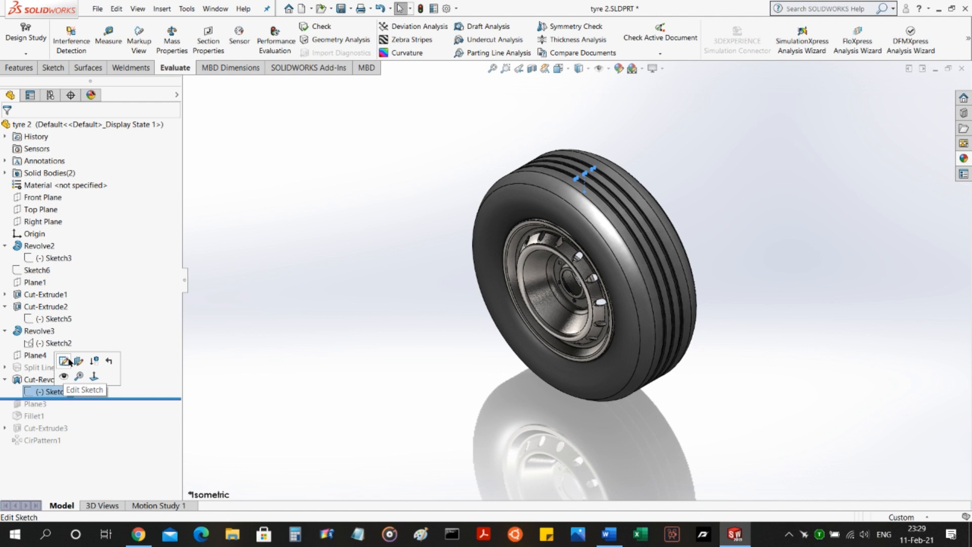
pyautogui.click(64, 360)
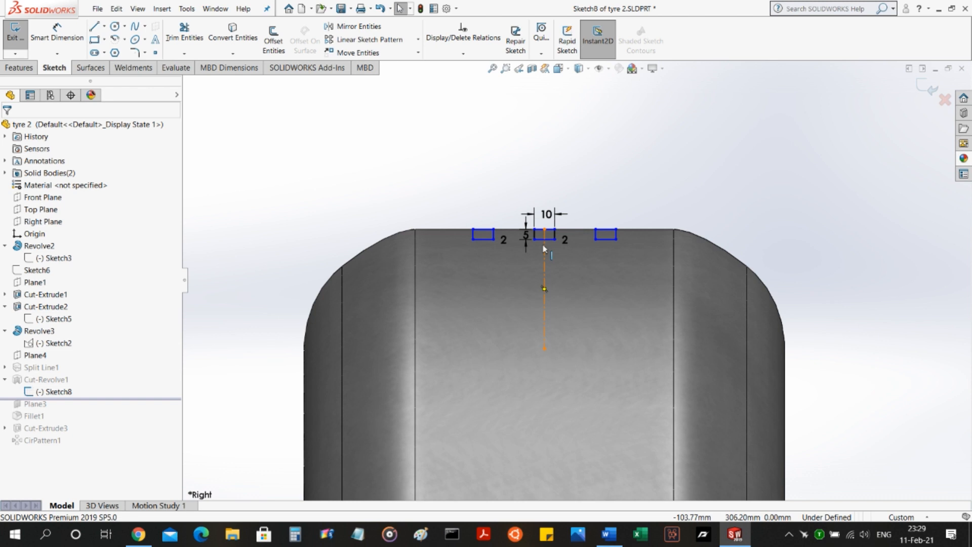
pyautogui.click(13, 37)
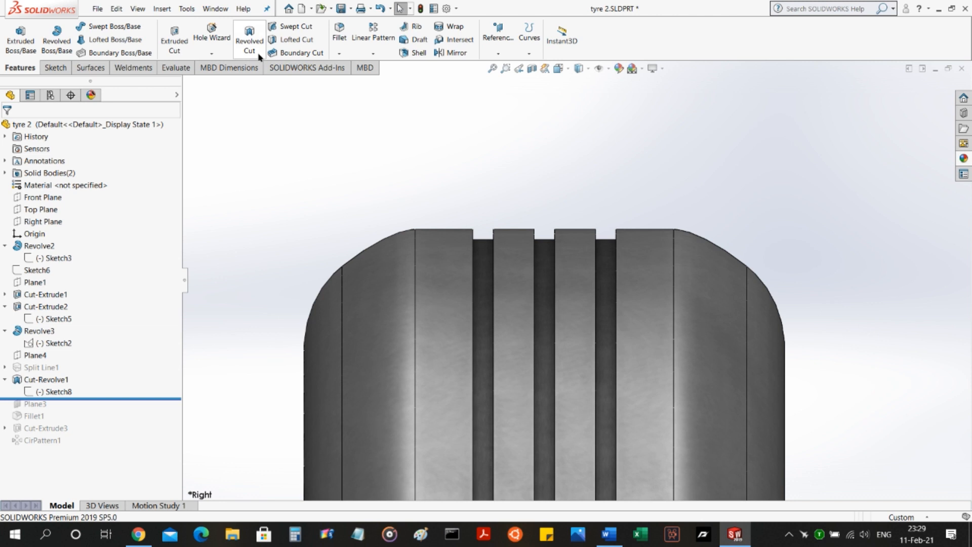
pyautogui.moveTo(253, 49)
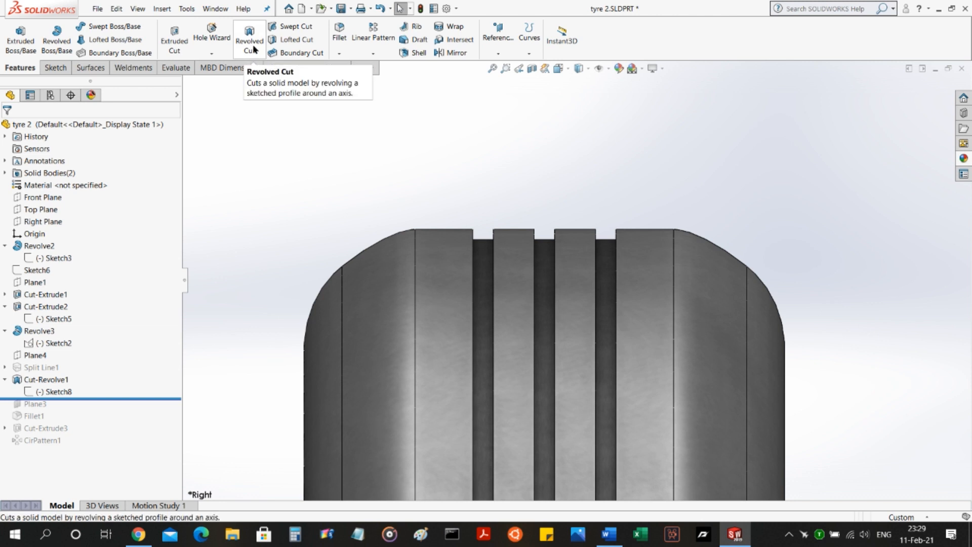
pyautogui.moveTo(256, 50)
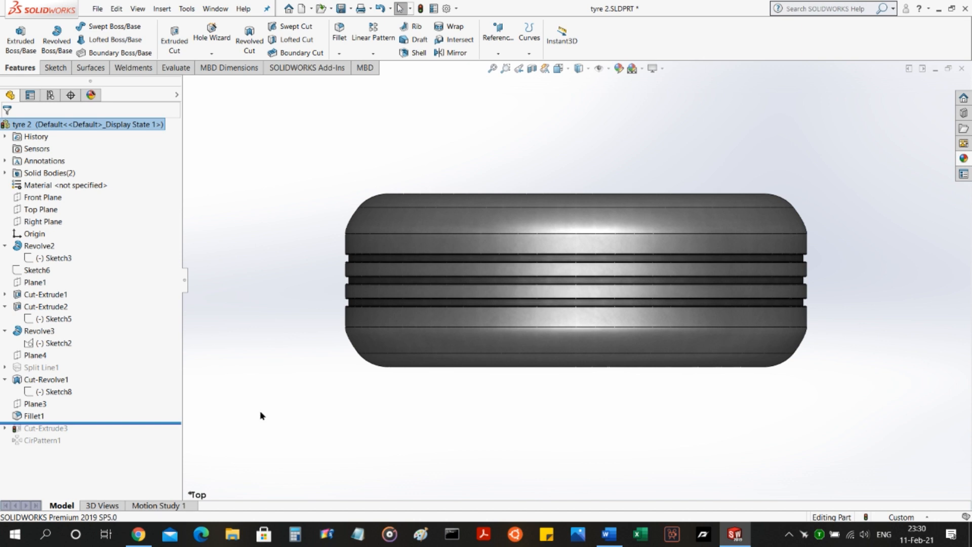
pyautogui.moveTo(262, 416)
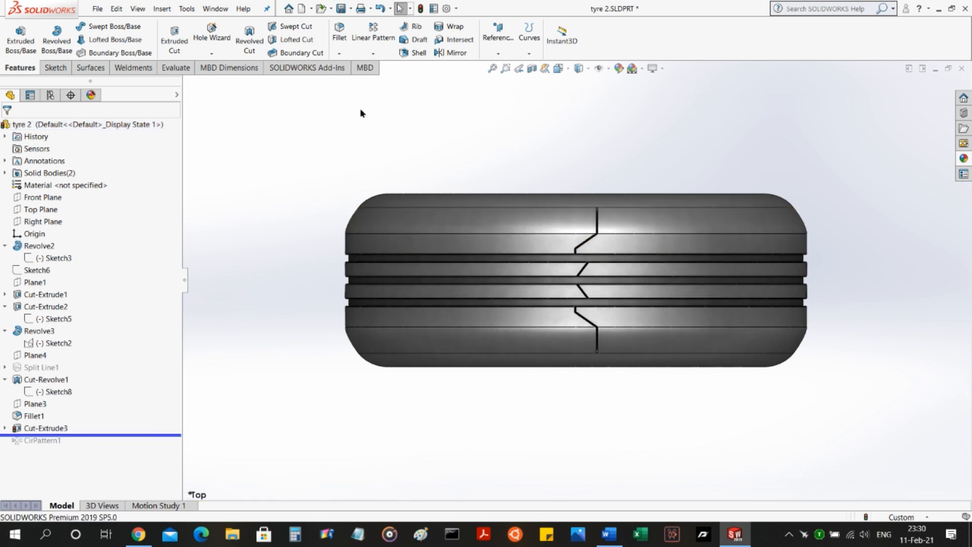
# Roll forward past CirPattern1 to repeat the zigzag tread passage around the tire.
pyautogui.click(595, 242)
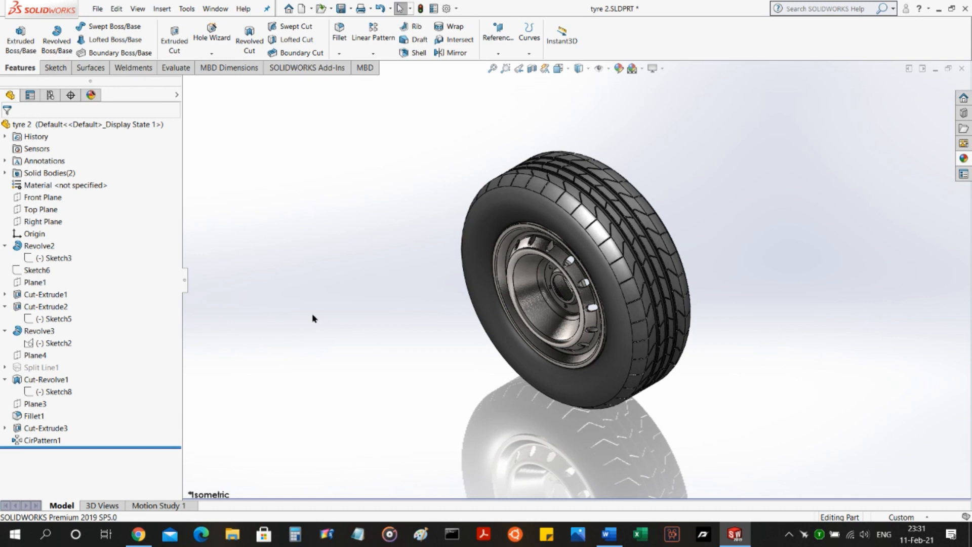
pyautogui.moveTo(401, 310)
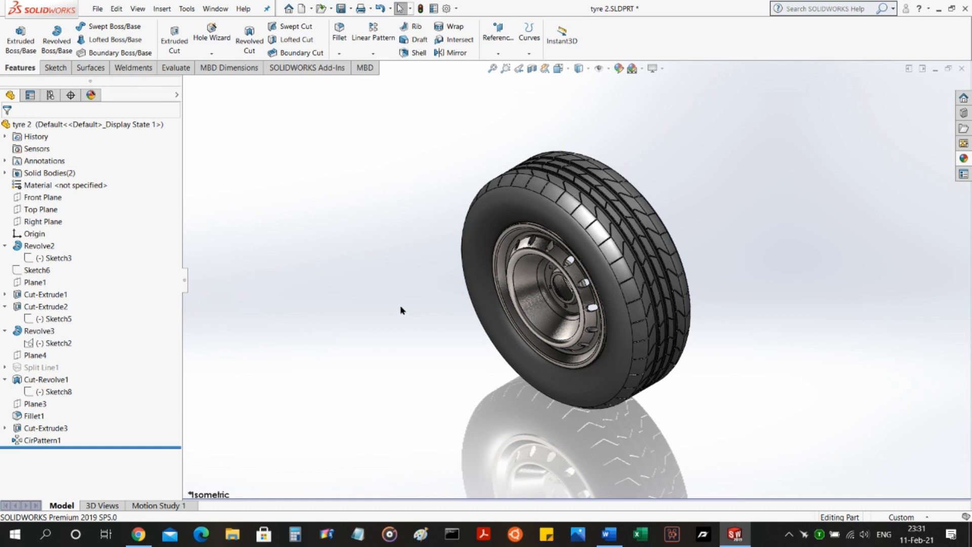